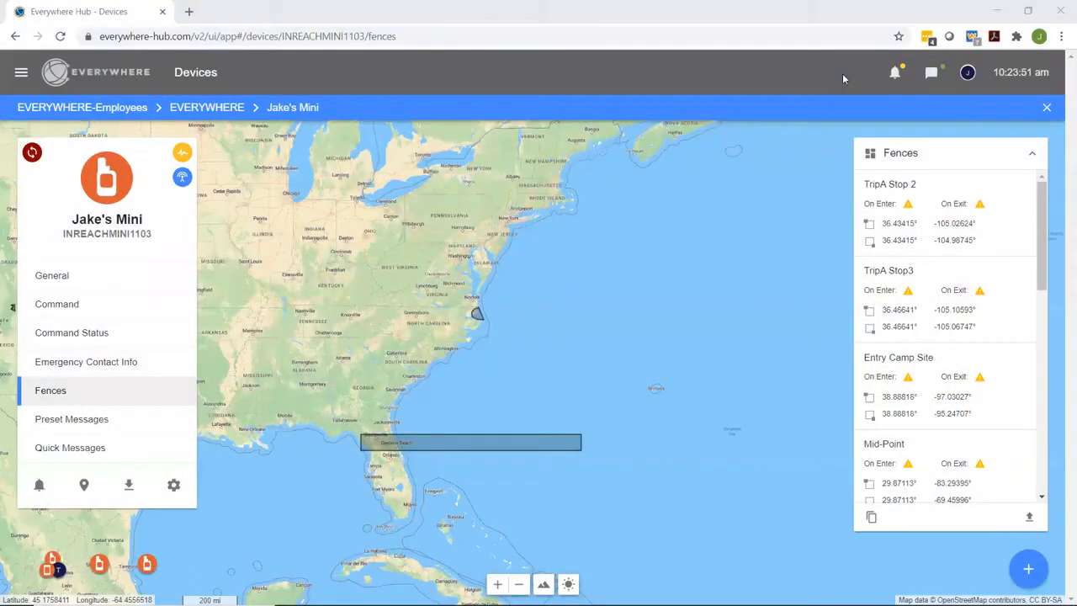
pyautogui.moveTo(480, 383)
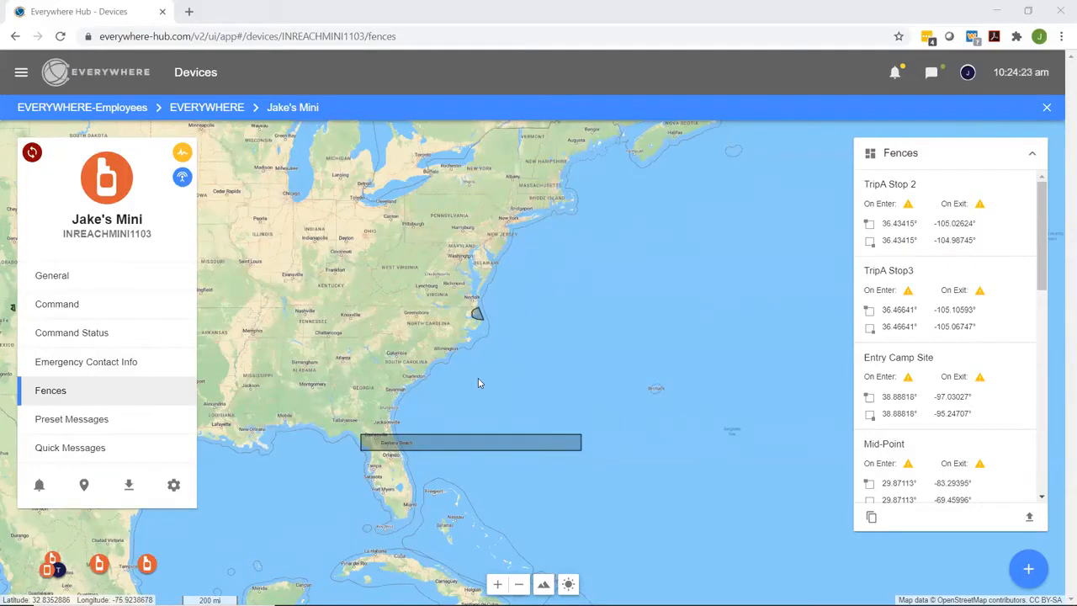
pyautogui.moveTo(478, 377)
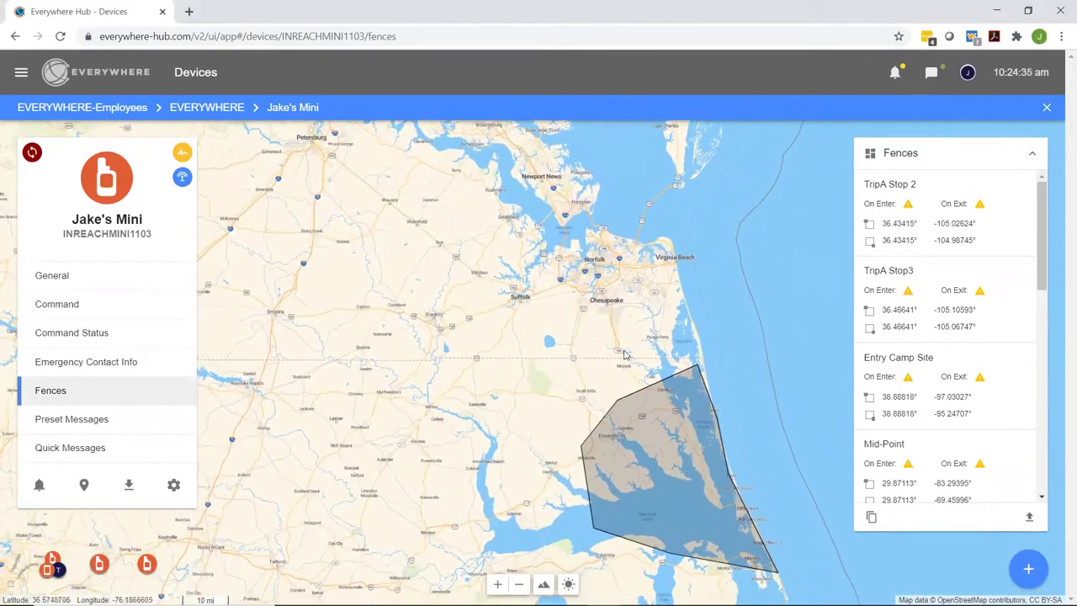
pyautogui.moveTo(939, 438)
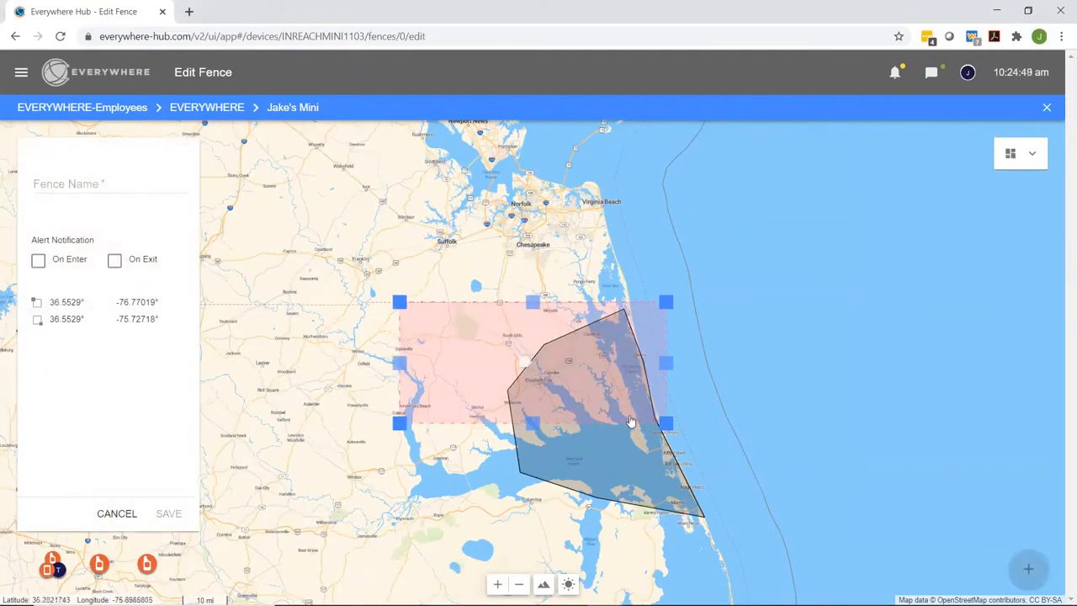
pyautogui.moveTo(636, 488)
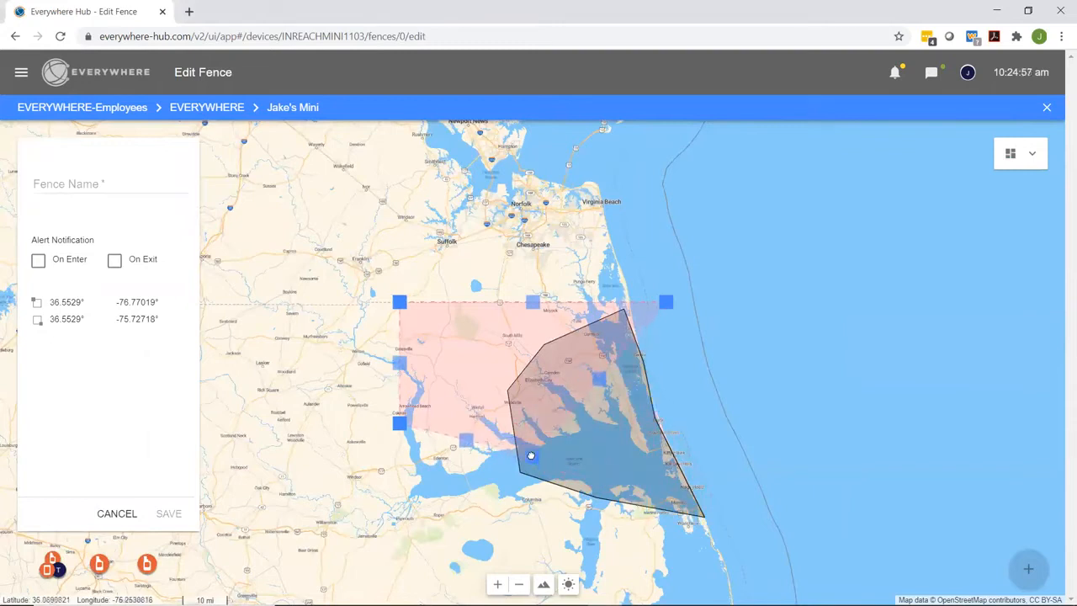
# Step: Reshape the new fence into a larger polygon over inland Virginia by dragging its vertex handles
pyautogui.moveTo(531, 454); pyautogui.dragTo(496, 424)
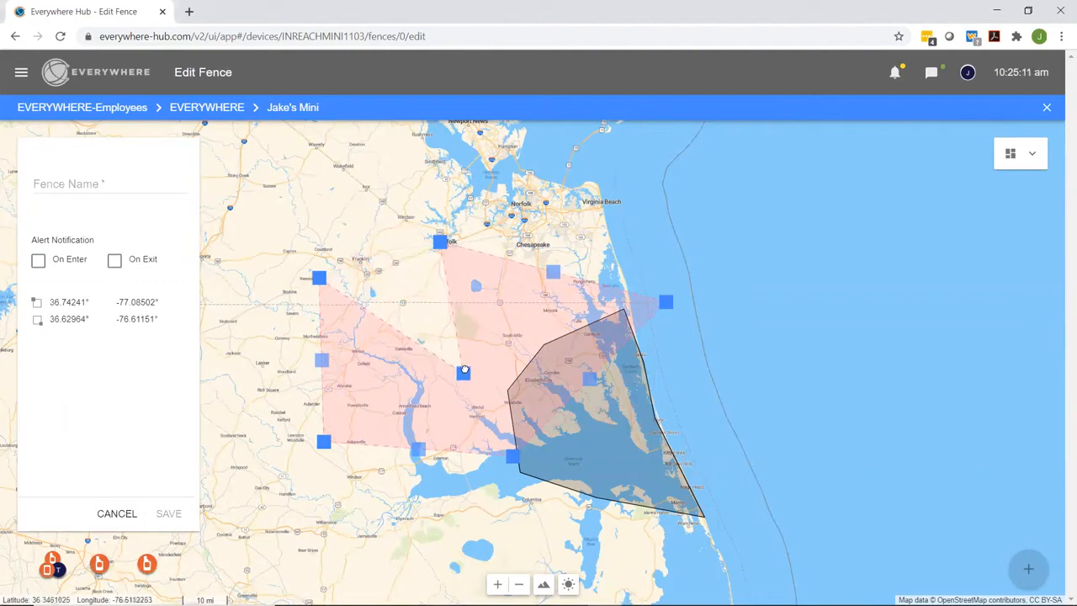
pyautogui.moveTo(465, 370); pyautogui.dragTo(395, 259)
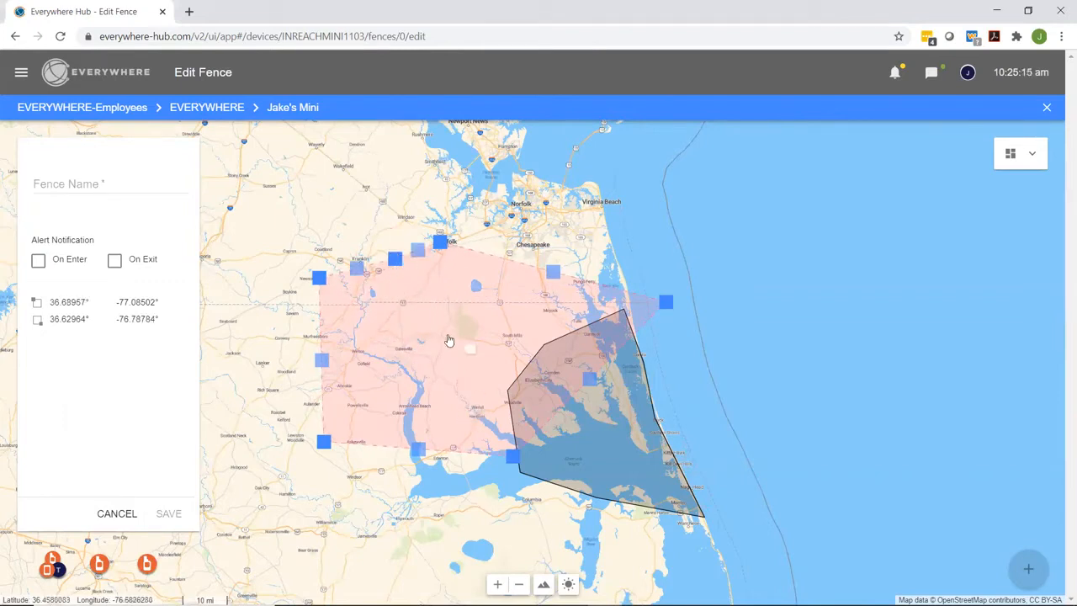
pyautogui.click(110, 184)
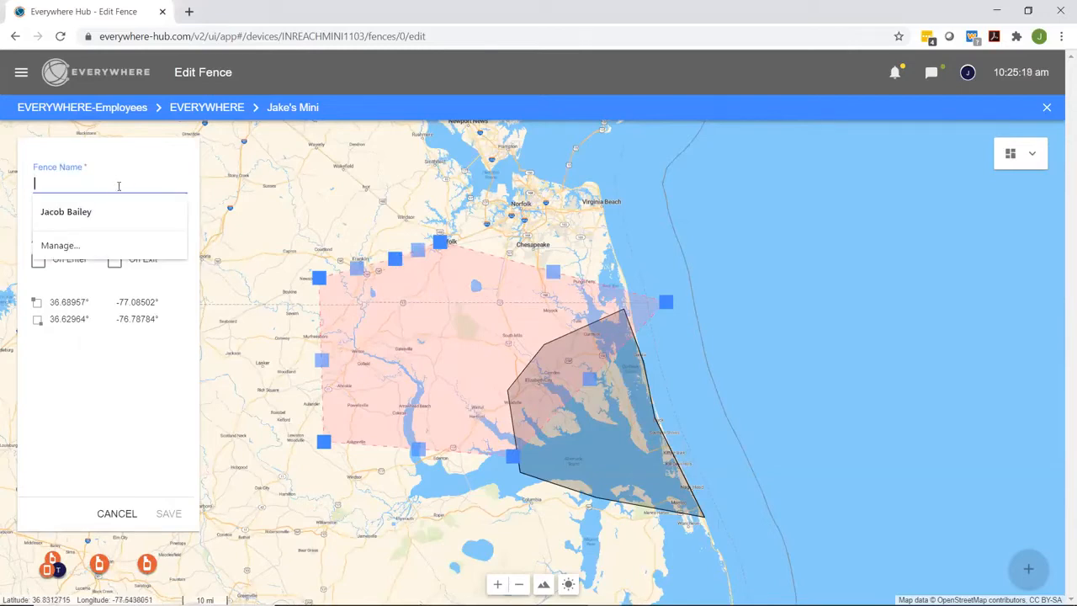
pyautogui.moveTo(129, 181)
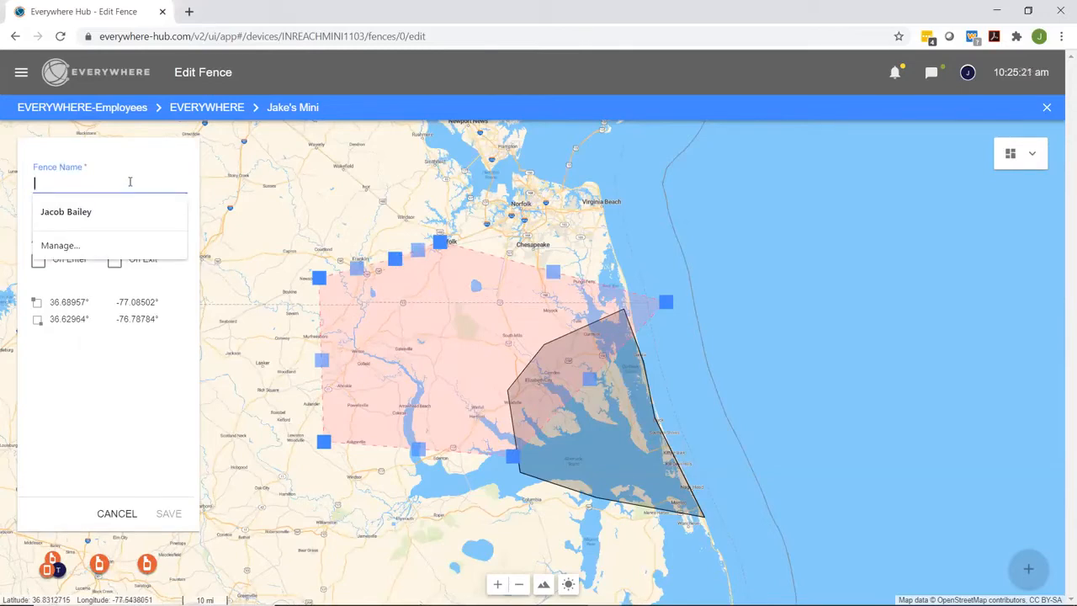
pyautogui.write('Test Fence')
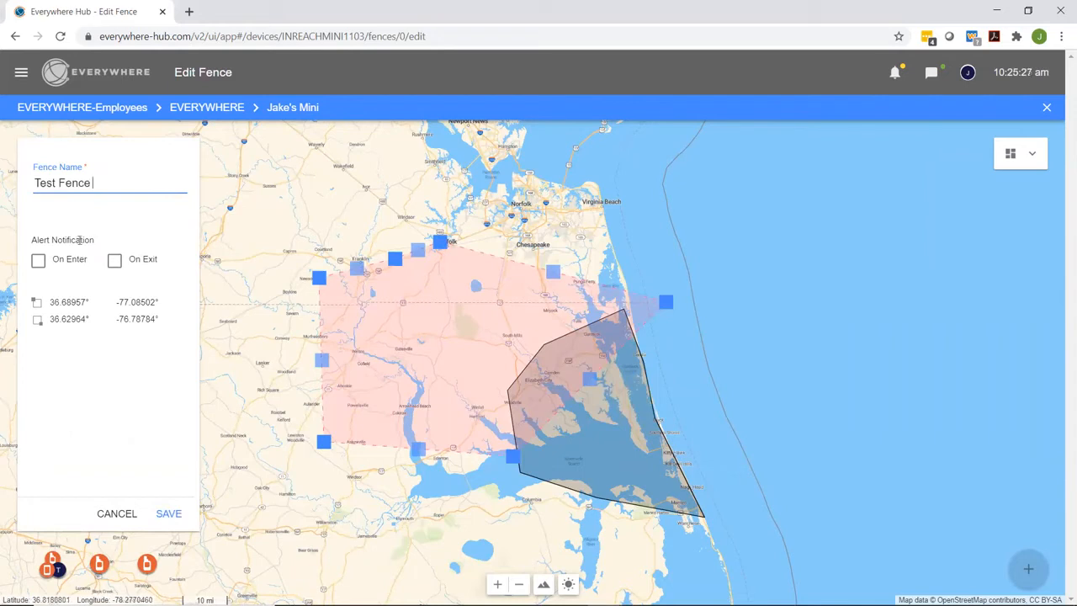
pyautogui.moveTo(100, 288)
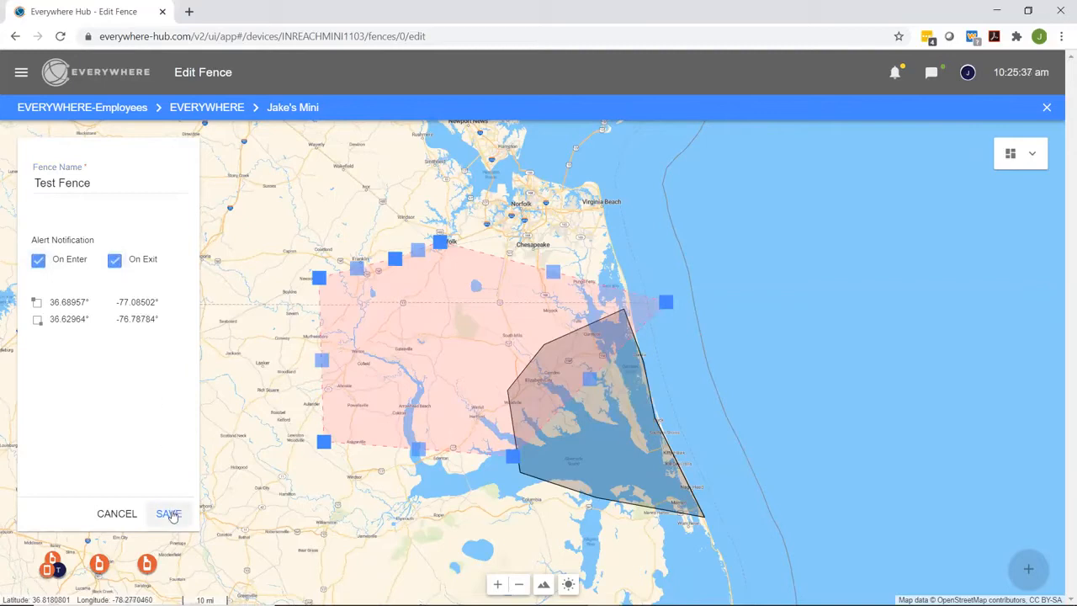
pyautogui.click(169, 513)
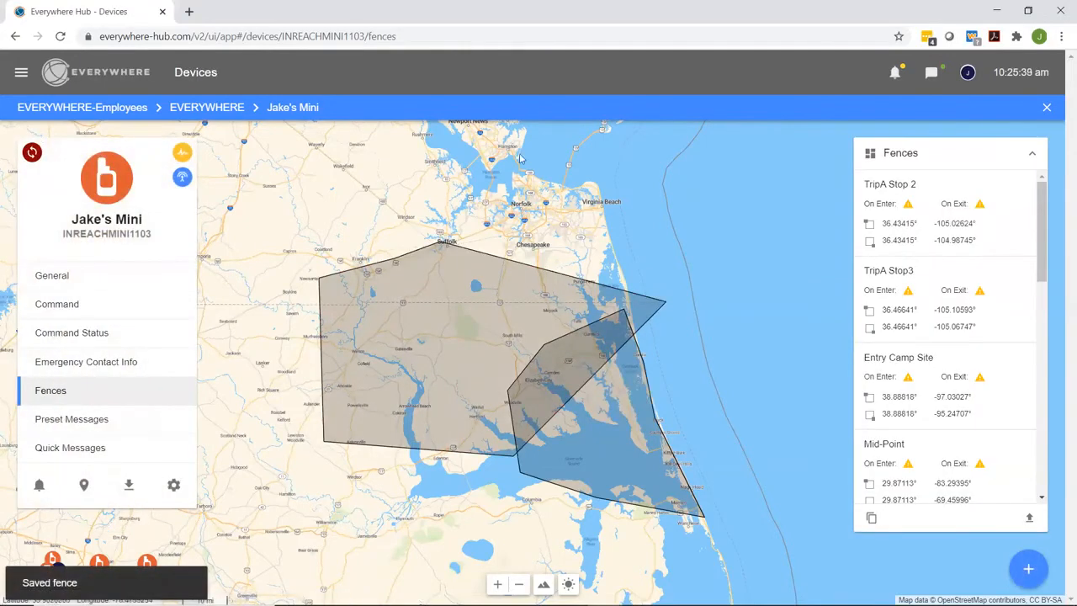
pyautogui.moveTo(926, 303)
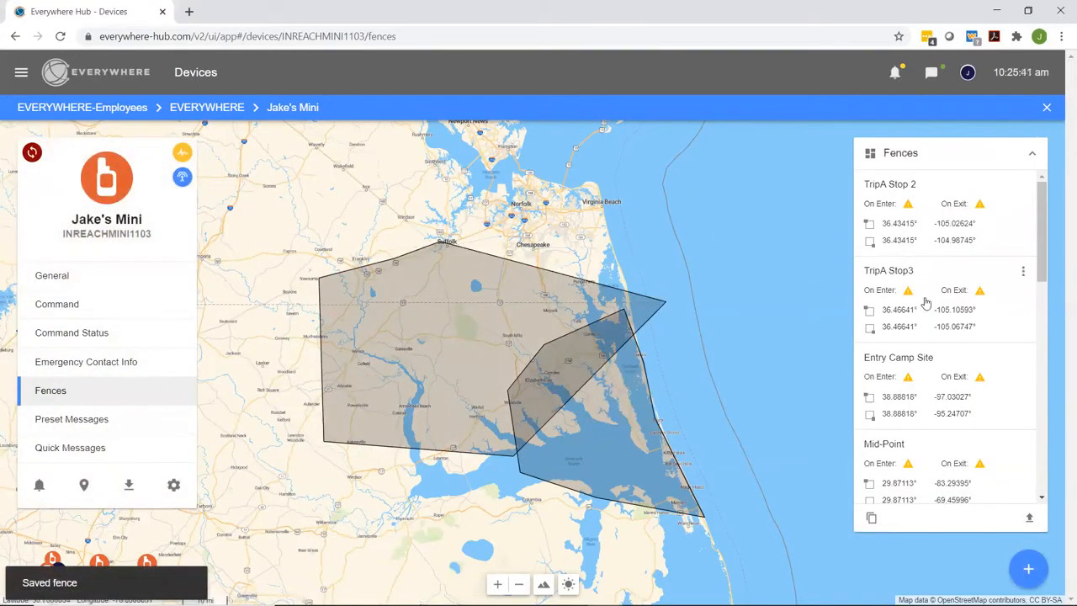
pyautogui.scroll(-3)
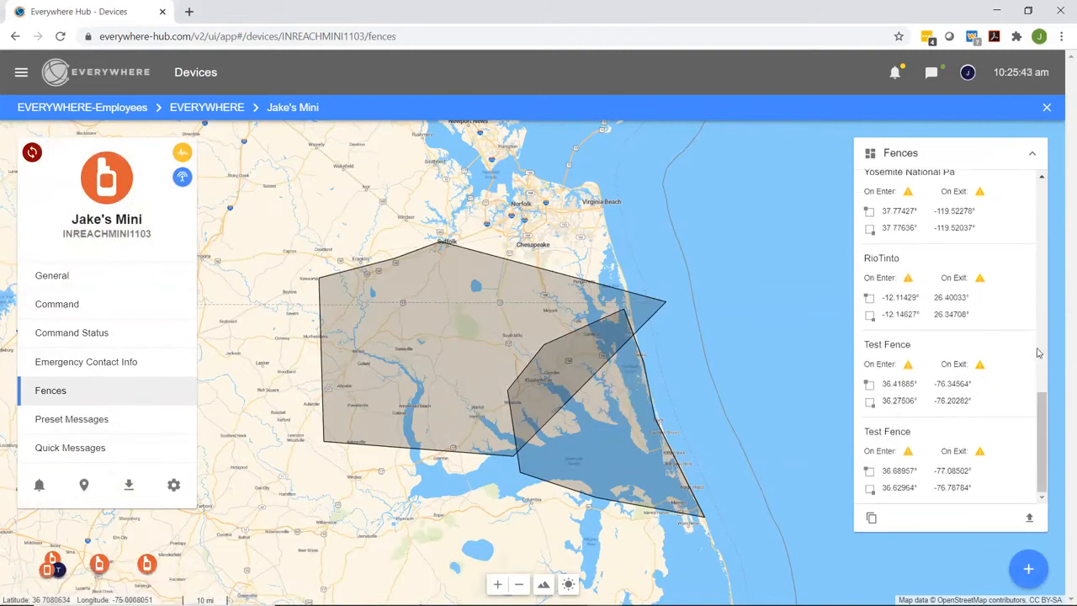
pyautogui.click(1019, 360)
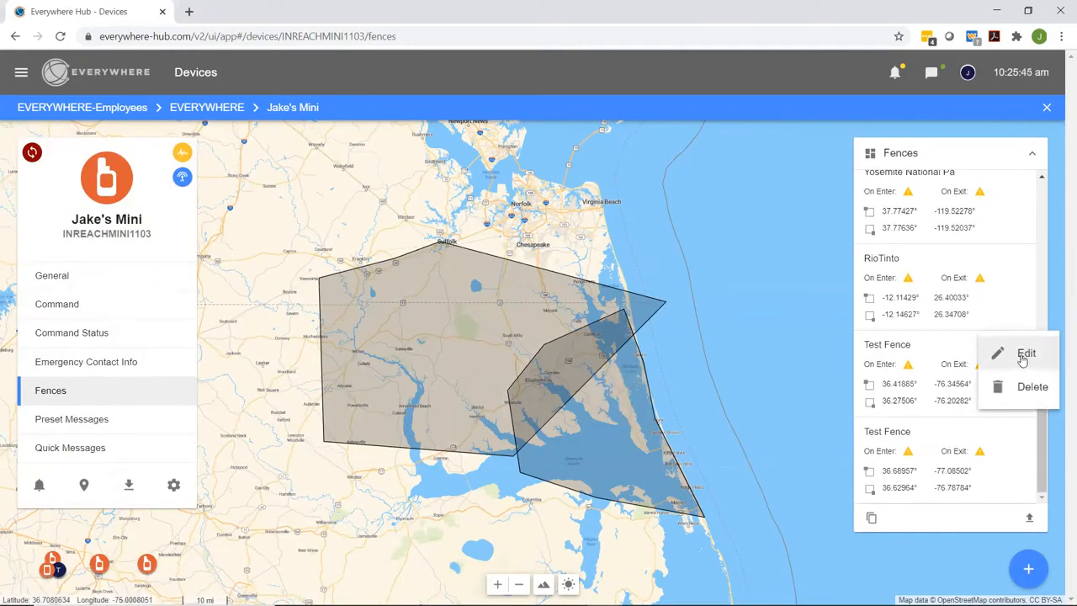
pyautogui.click(1027, 353)
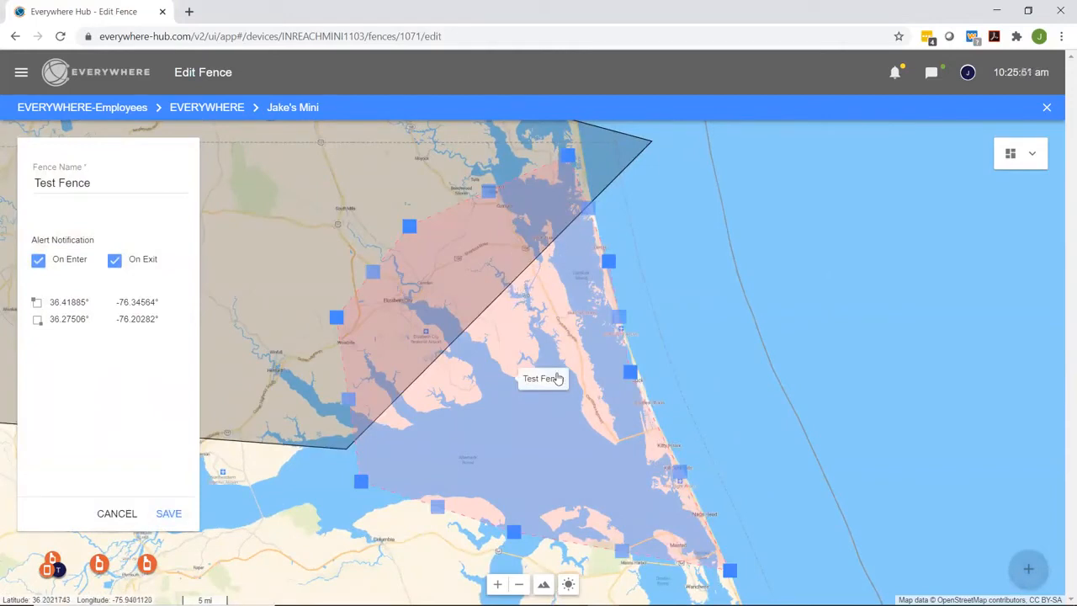
pyautogui.moveTo(357, 455)
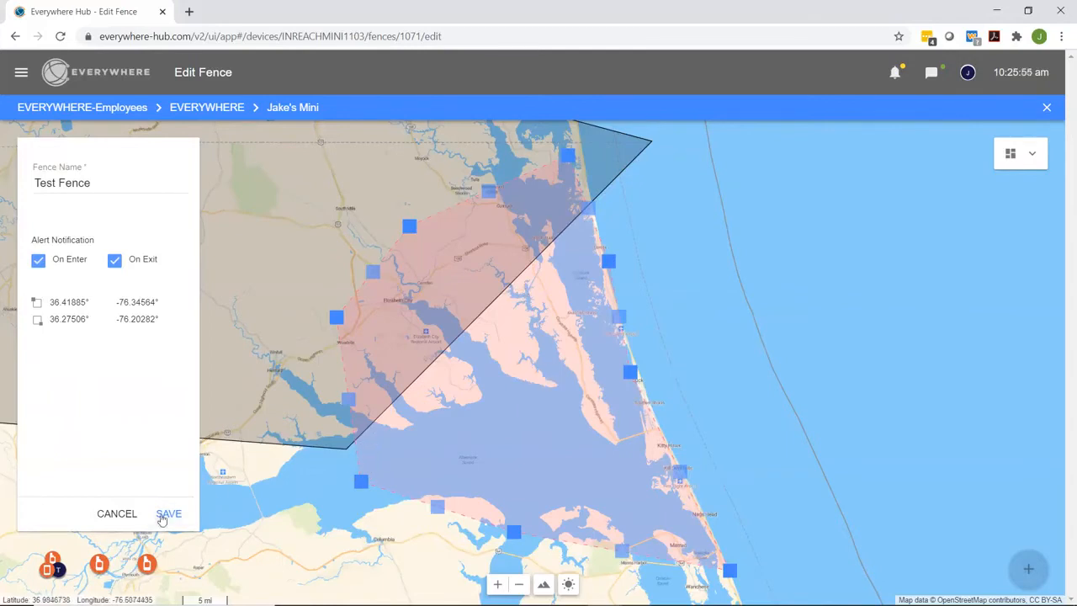
pyautogui.click(170, 513)
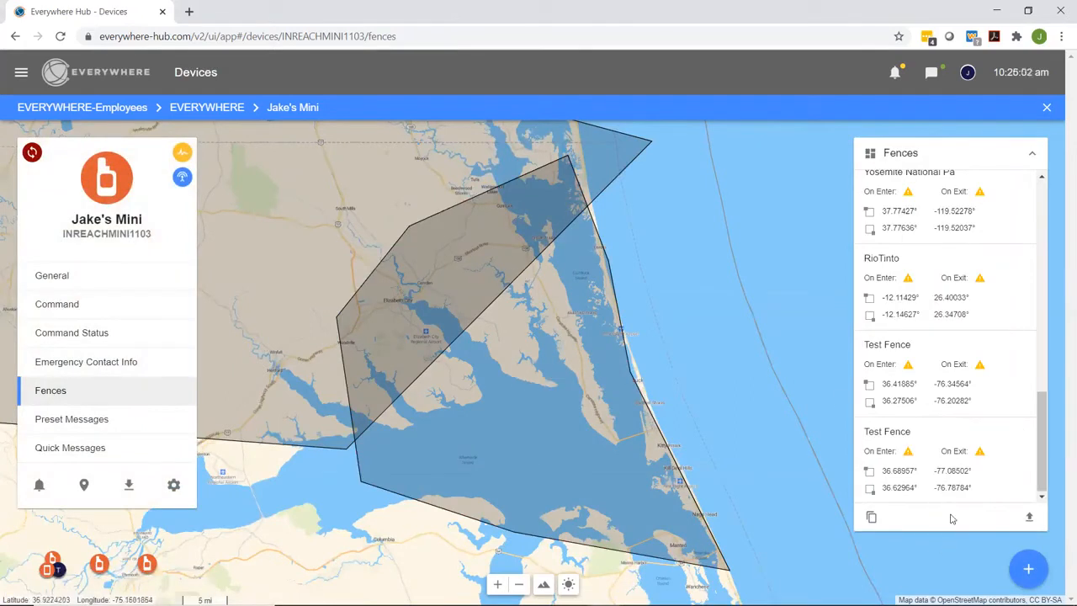
pyautogui.moveTo(872, 519)
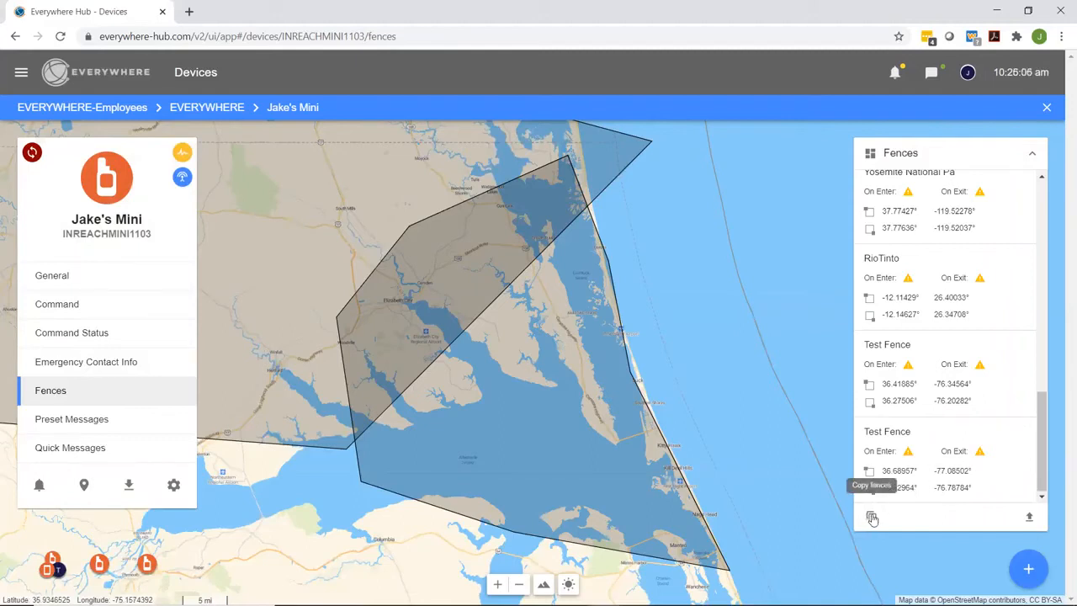
# Step: Start copying fences to other devices, search 'jake' and 'Tim', then clear the device search
pyautogui.click(872, 519)
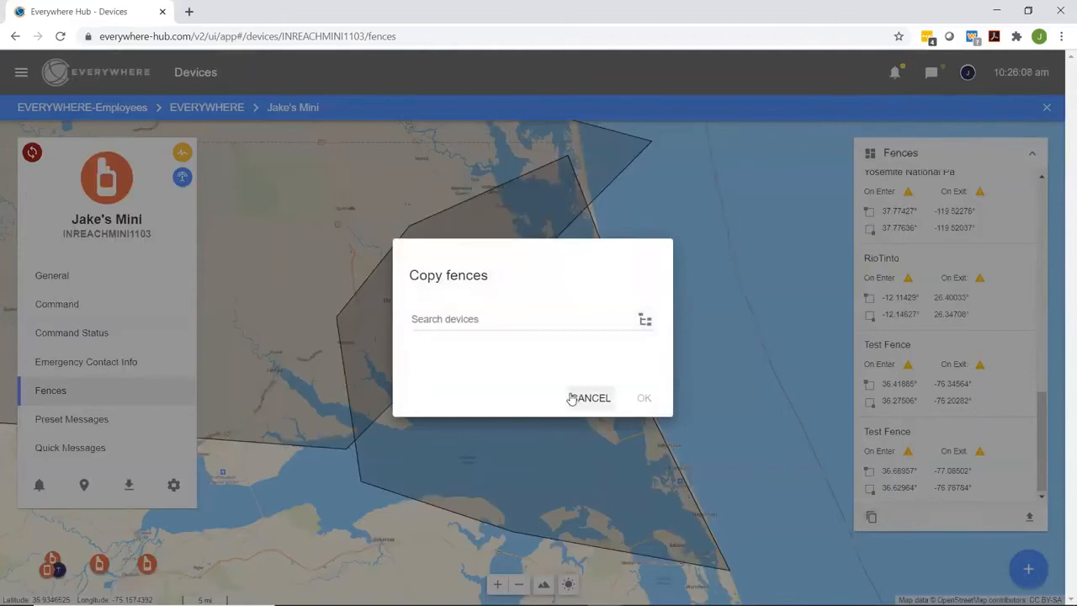
pyautogui.moveTo(491, 360)
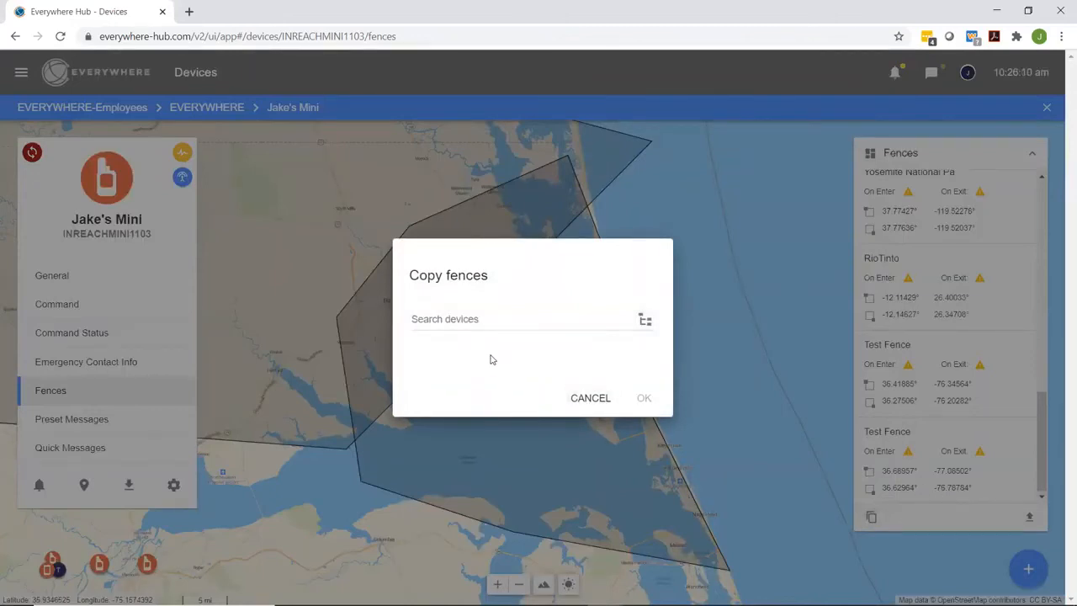
pyautogui.moveTo(434, 370)
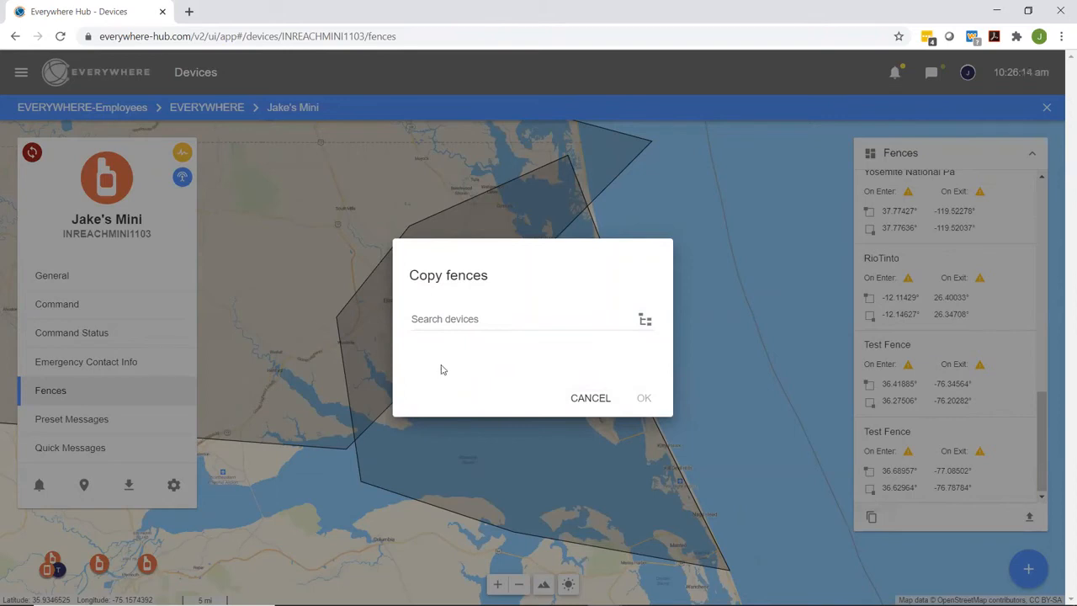
pyautogui.moveTo(448, 374)
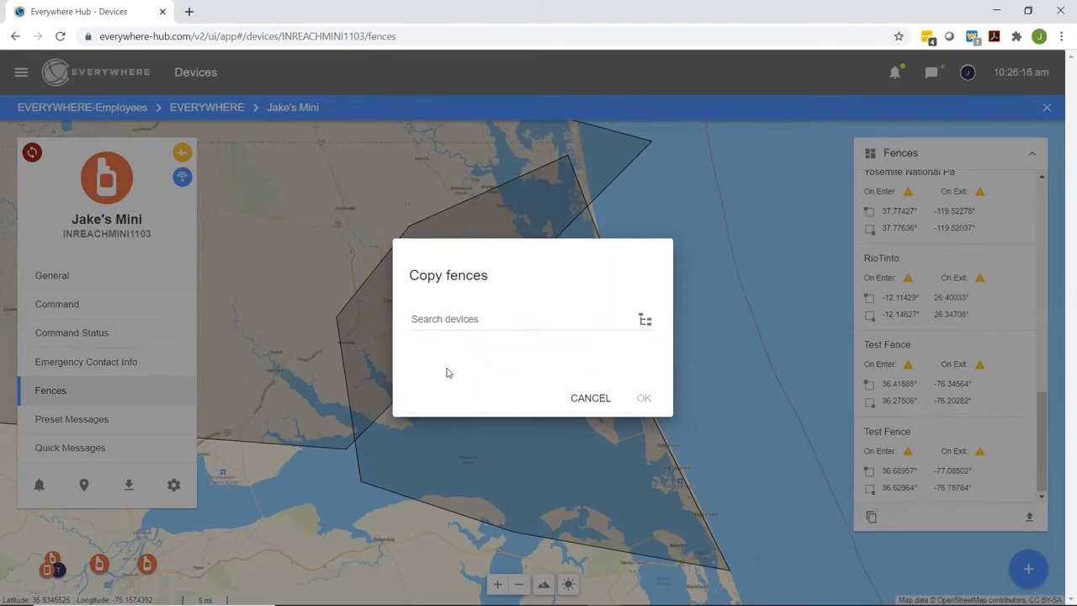
pyautogui.moveTo(478, 352)
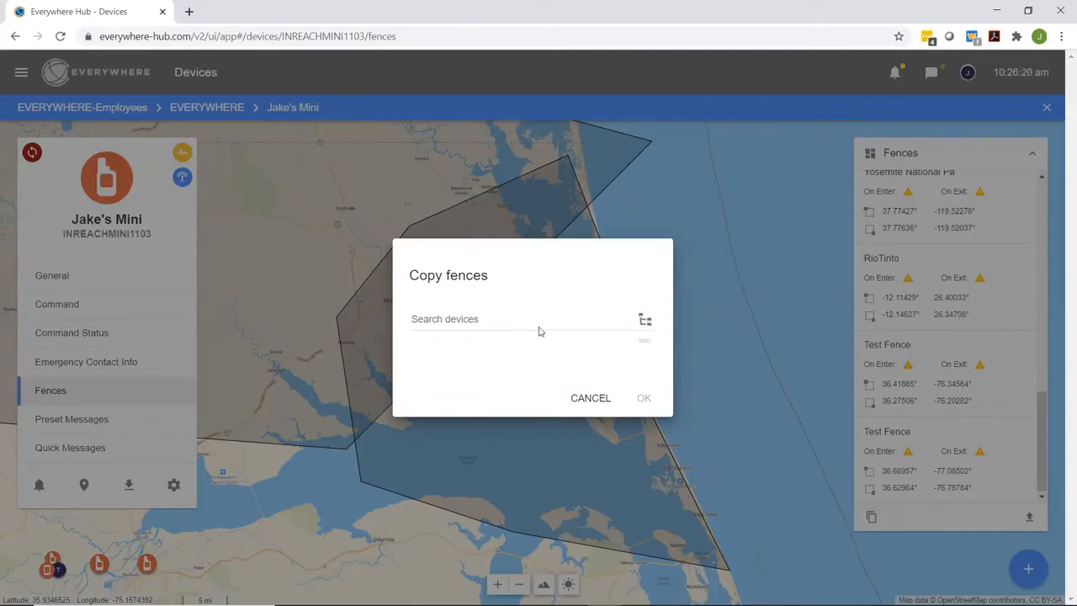
pyautogui.write('jake')
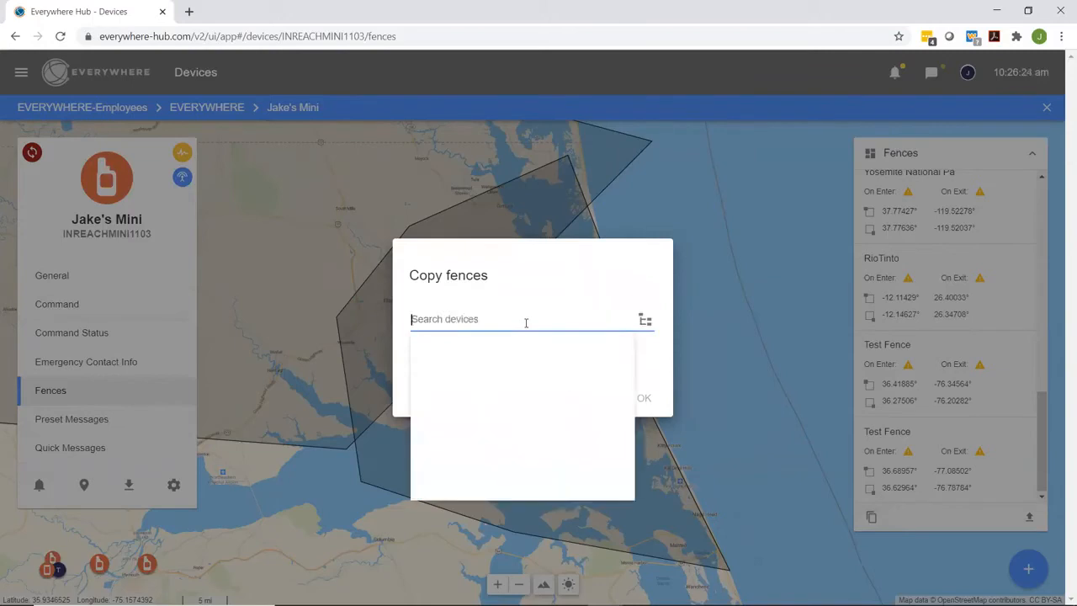
pyautogui.write('Tim')
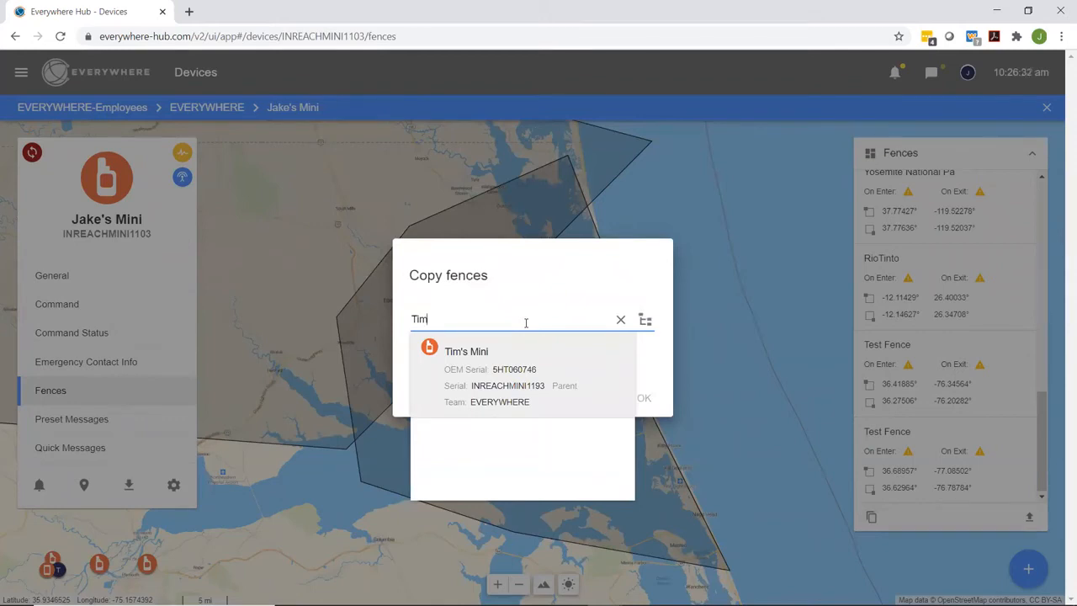
pyautogui.click(619, 320)
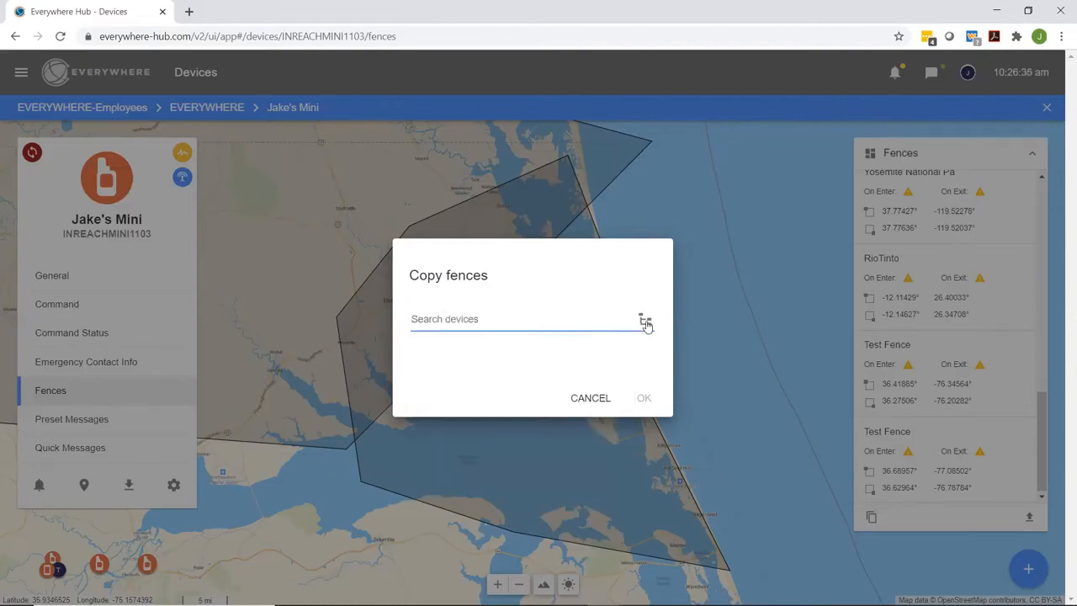
pyautogui.click(644, 321)
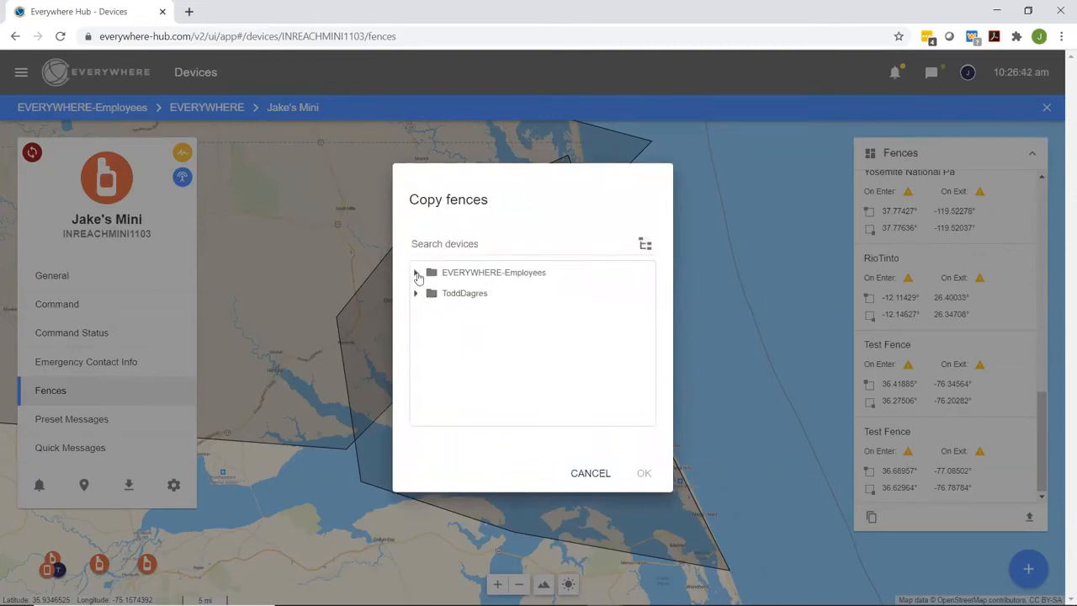
pyautogui.click(417, 272)
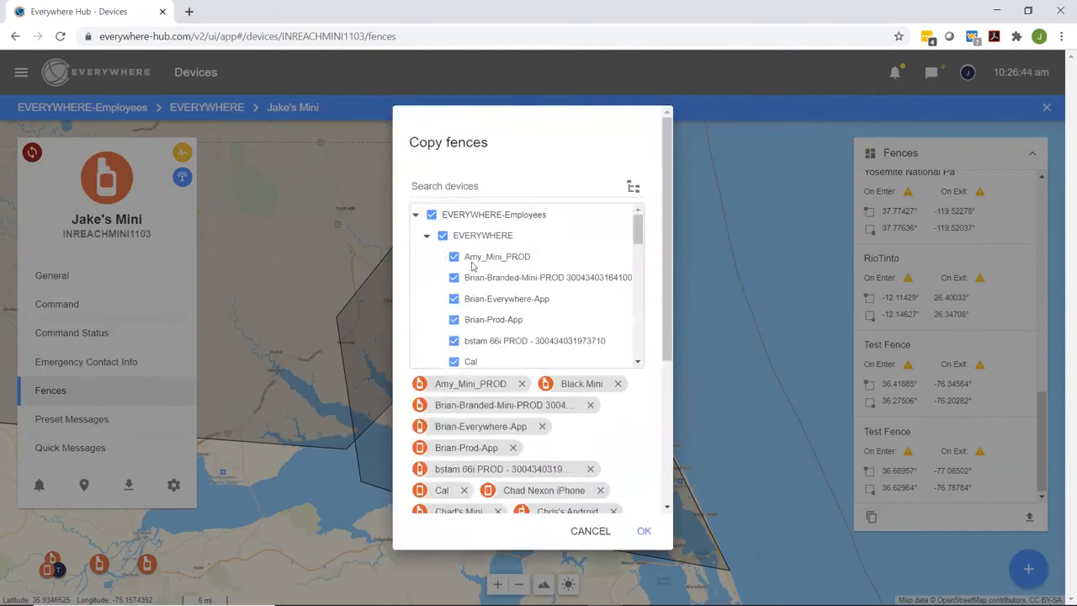
pyautogui.click(643, 532)
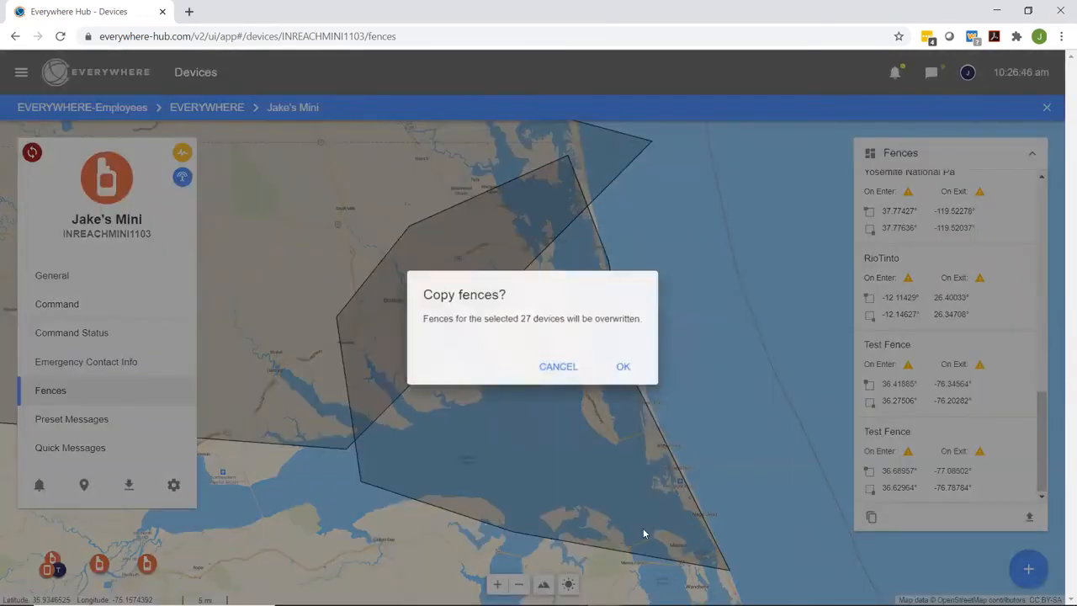
pyautogui.click(622, 367)
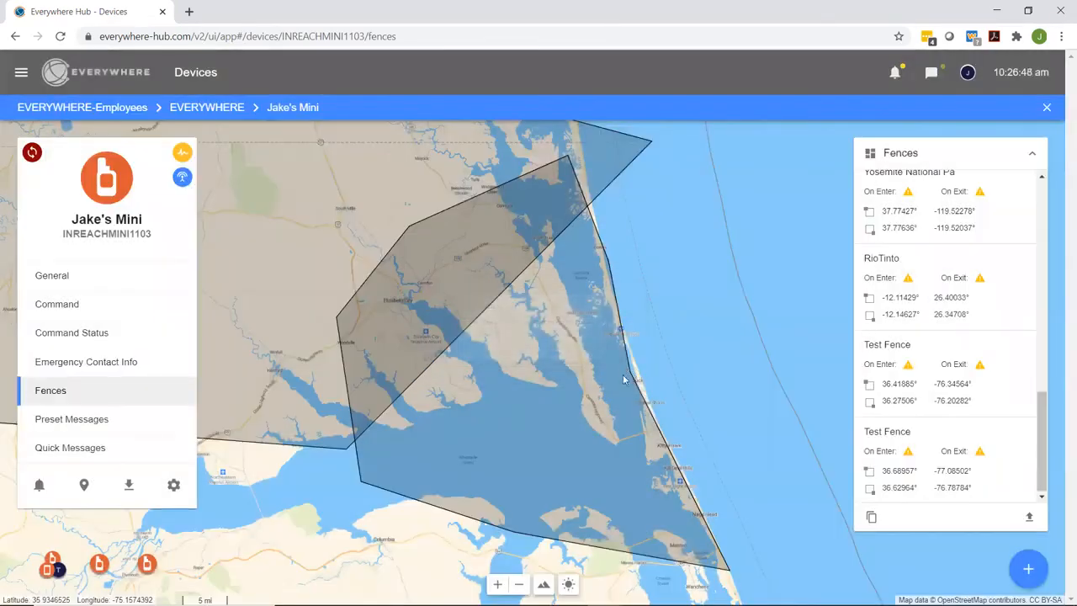
pyautogui.click(872, 515)
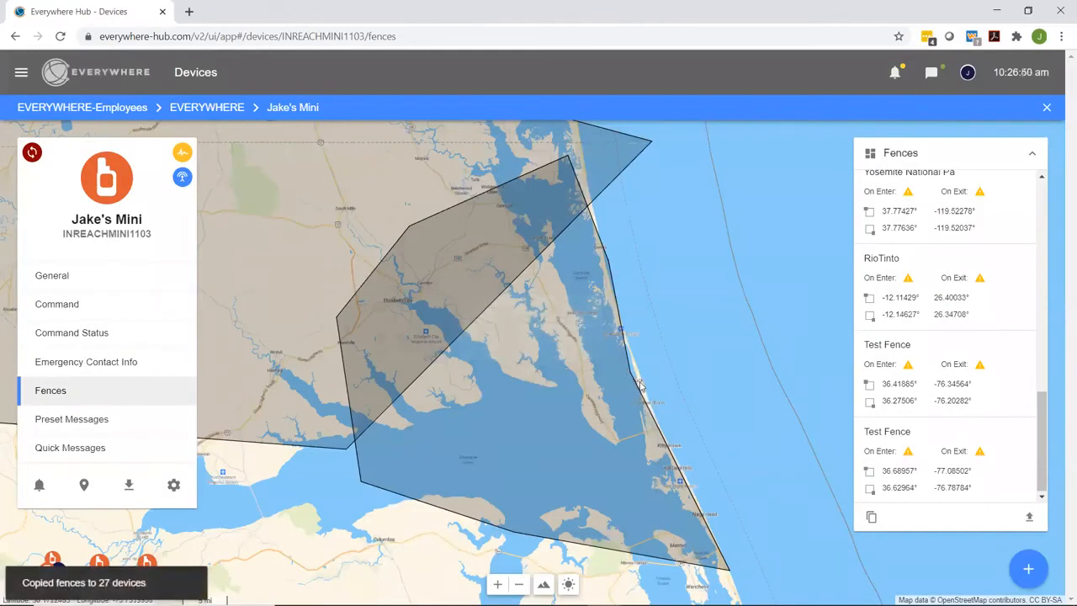